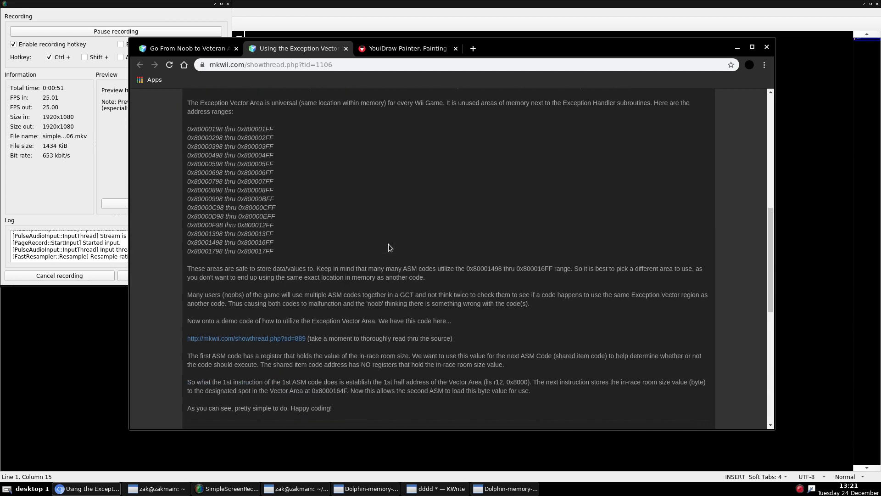
- Open the linked In-Race Room Size & Position Shared Item Code thread and scroll to its codes
left_click(245, 338)
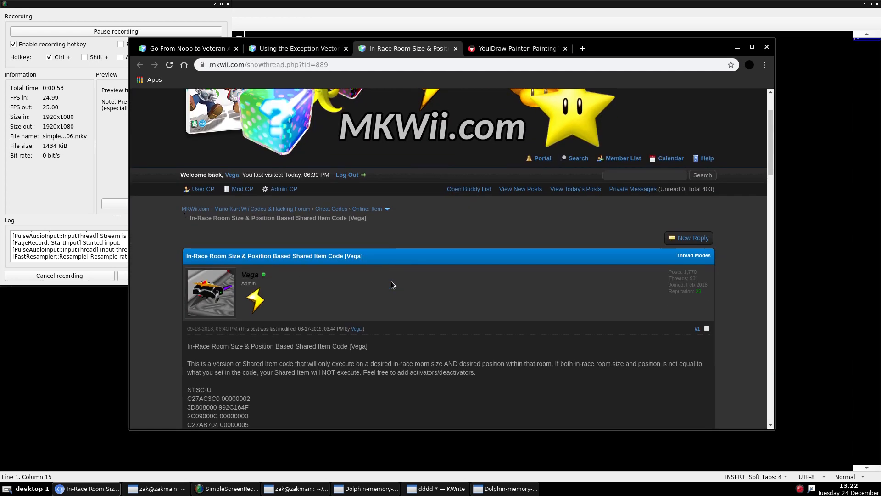
scroll("down", 3)
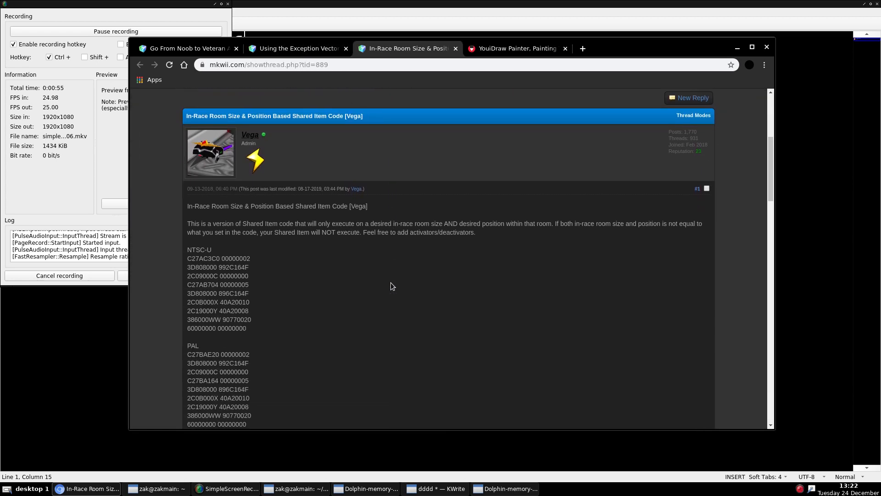
scroll("down", 3)
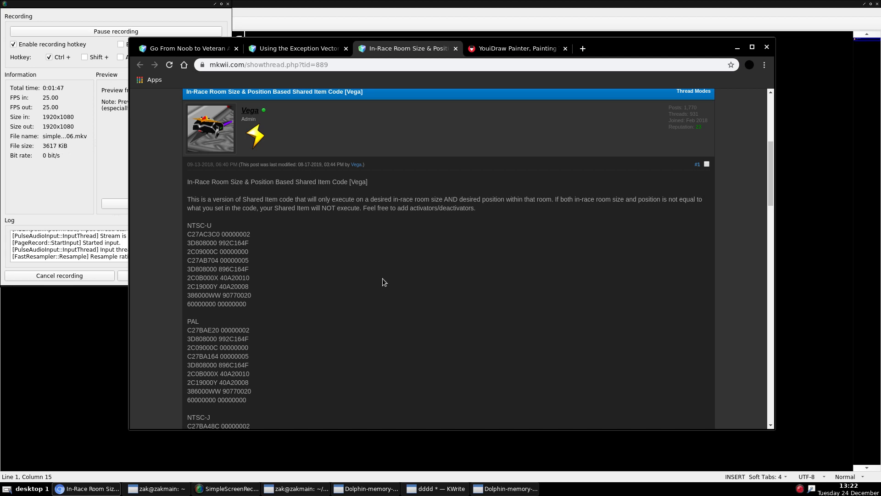
scroll("down", 3)
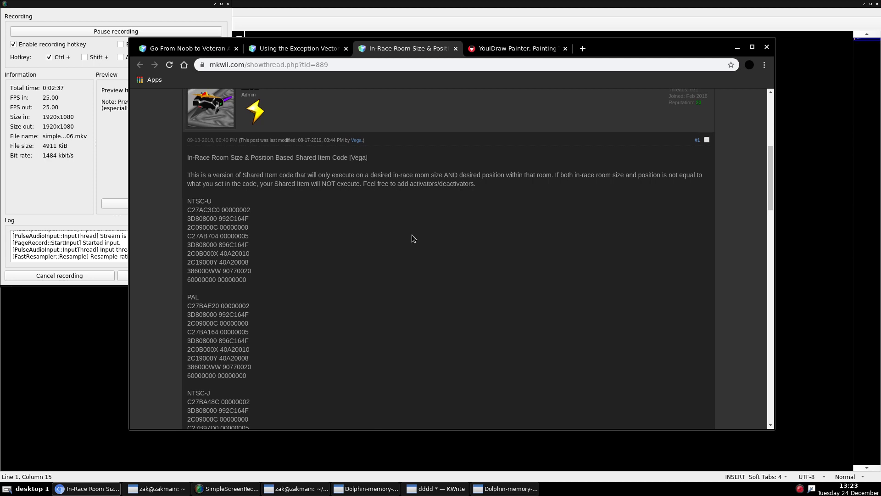
- Draw a vertical divider below MEM and a squiggle from ASM 1 ending in a dot
left_click(516, 48)
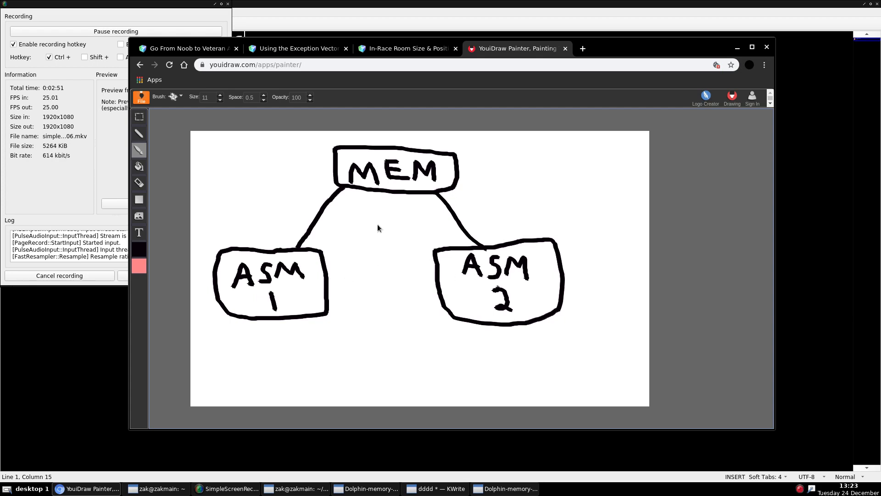
left_click_drag(377, 224, 383, 381)
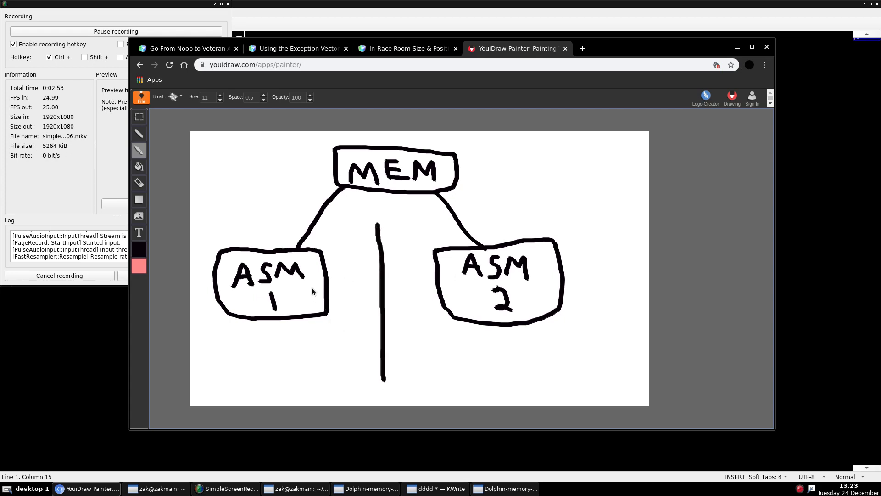
left_click_drag(329, 286, 357, 290)
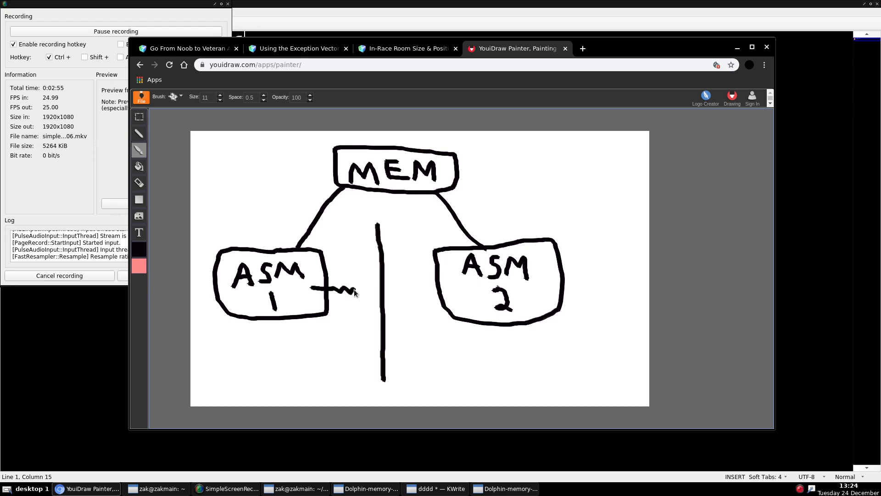
left_click_drag(354, 290, 378, 293)
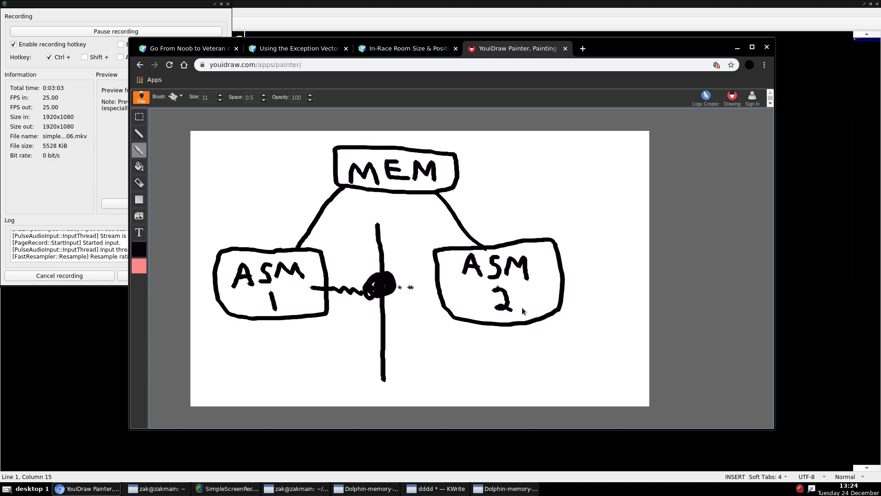
mouse_move(303, 256)
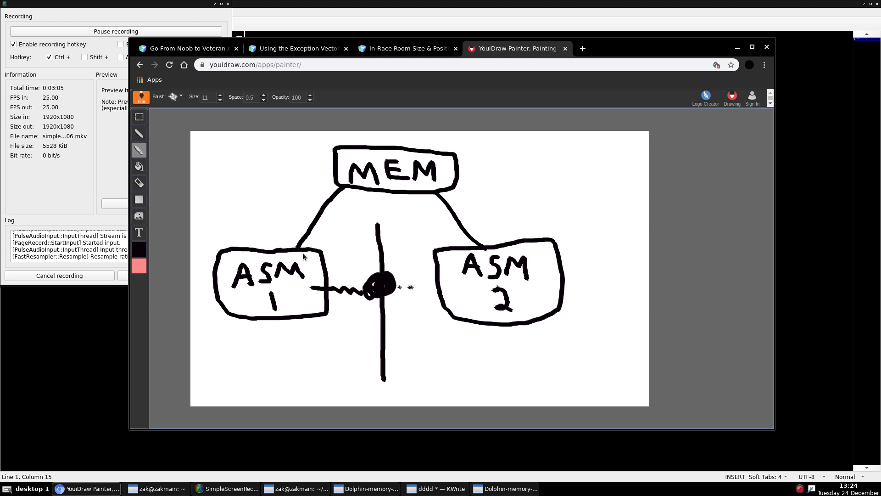
mouse_move(383, 147)
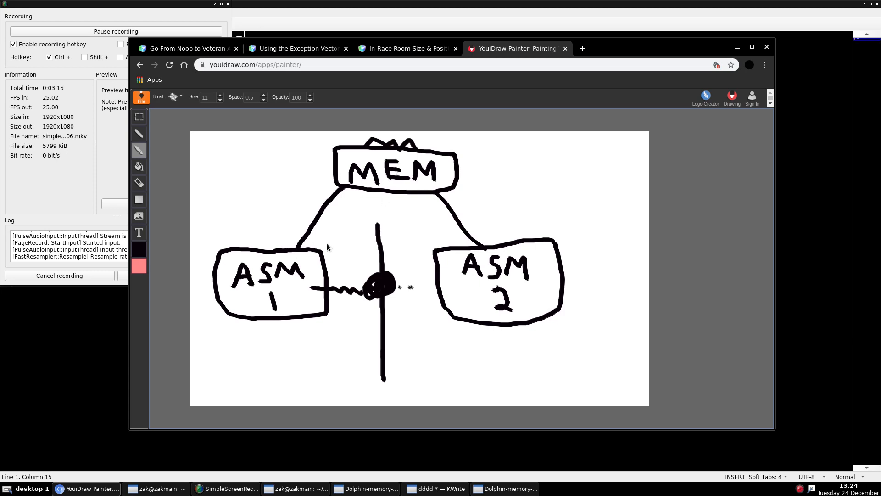
mouse_move(482, 252)
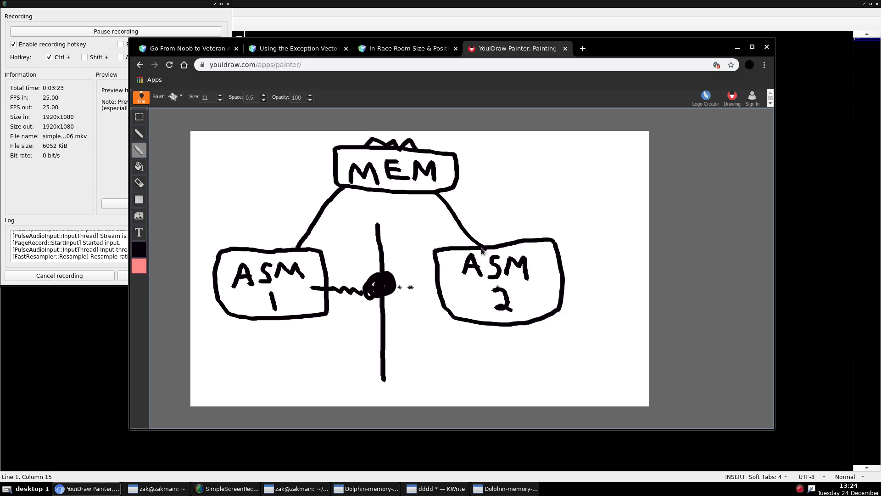
mouse_move(438, 193)
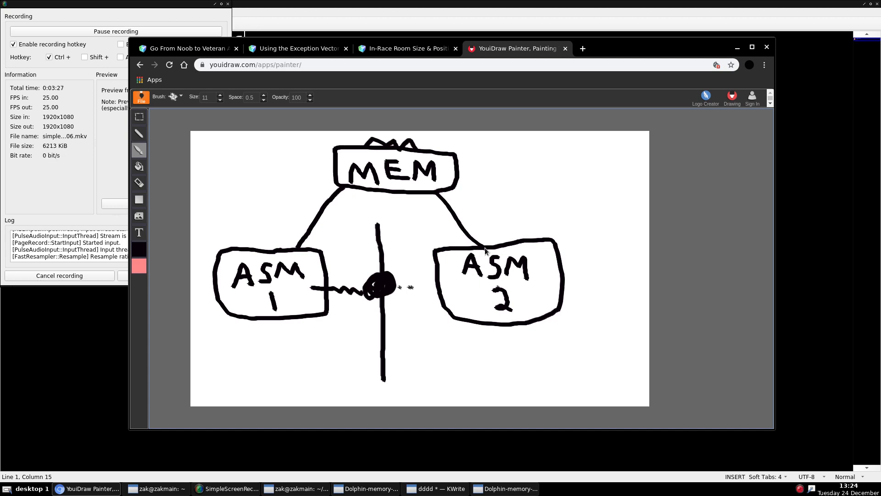
mouse_move(283, 275)
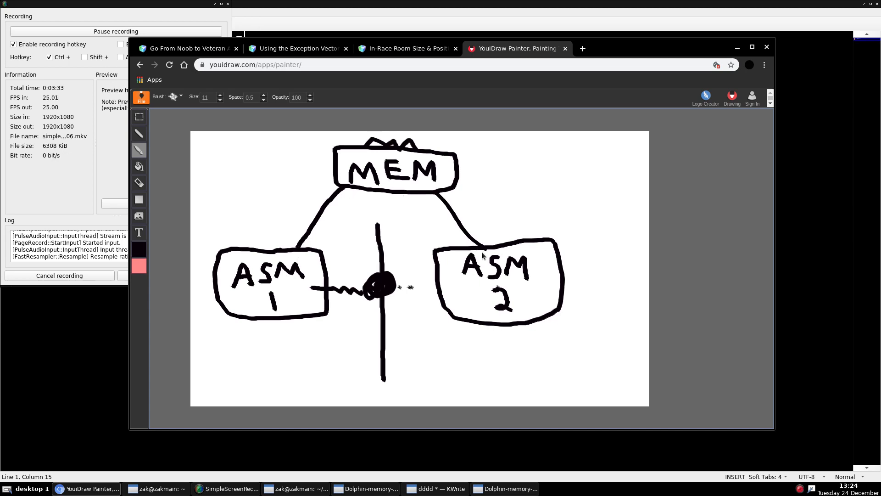
mouse_move(487, 251)
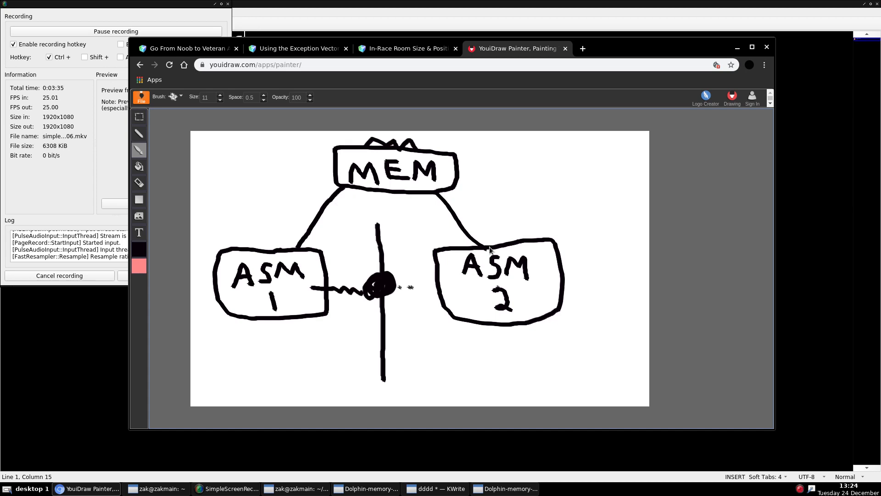
mouse_move(487, 249)
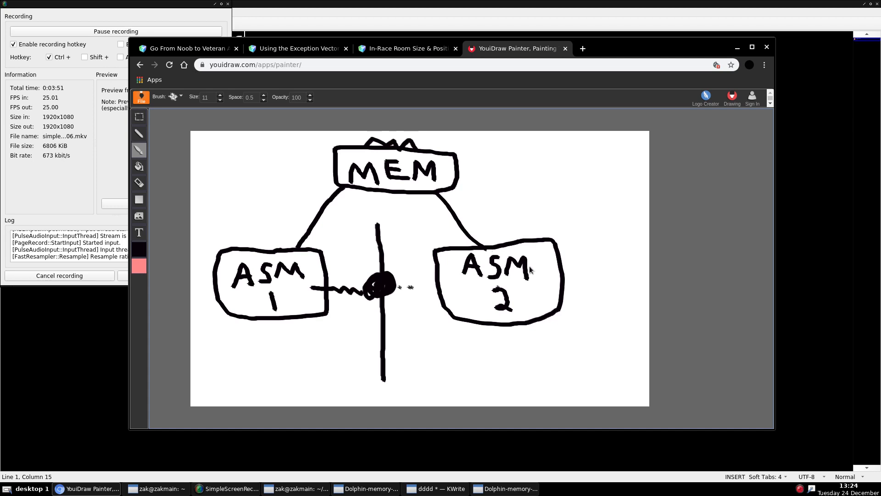
- Glance at both forum threads, then return to the MEM/ASM diagram in YouiDraw Painter
left_click(407, 49)
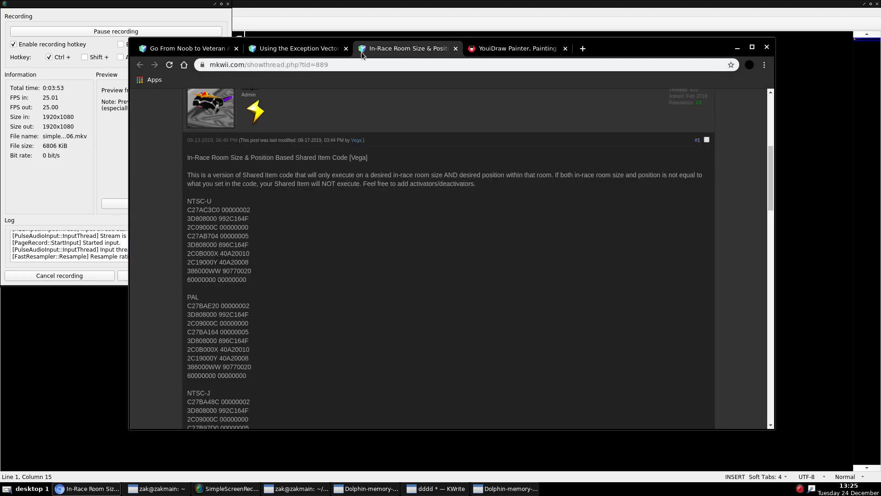
left_click(295, 48)
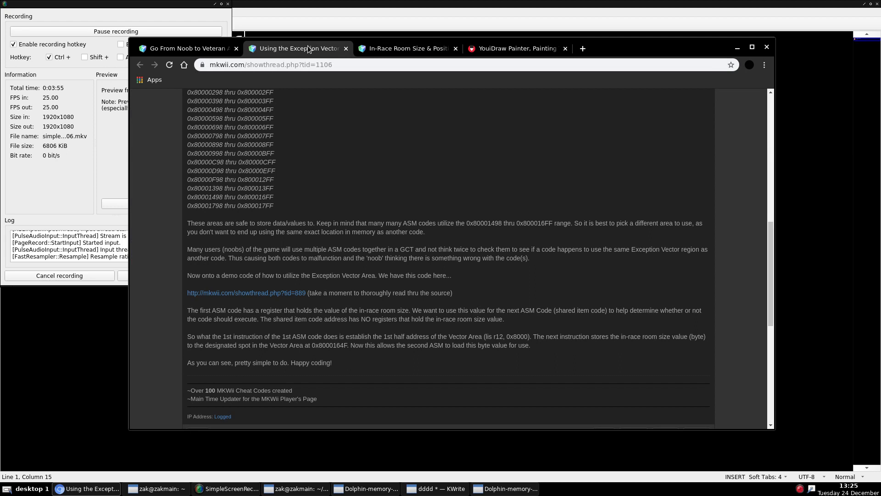
left_click(515, 48)
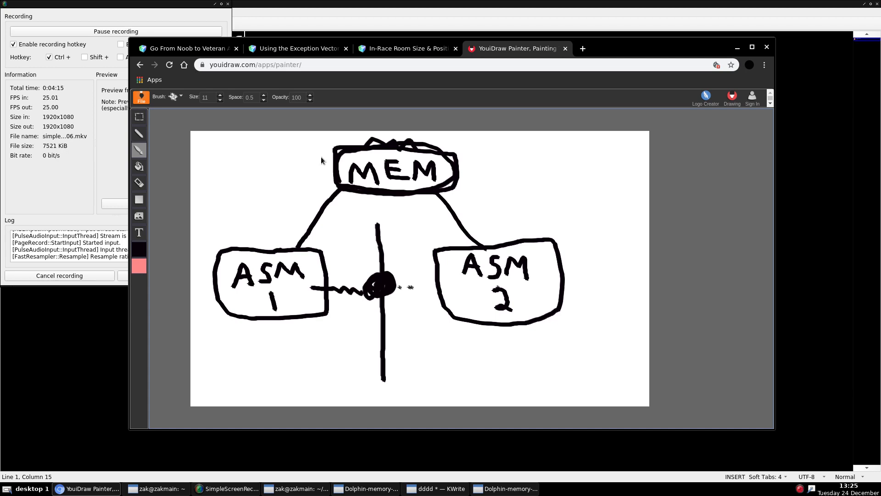
- Return to the Exception Vector Area thread and view its introduction and safe address ranges
left_click(298, 48)
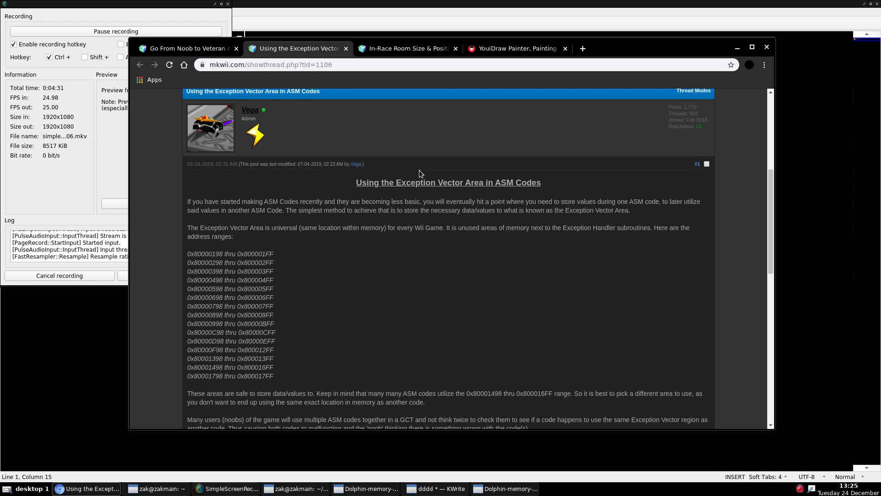
mouse_move(422, 230)
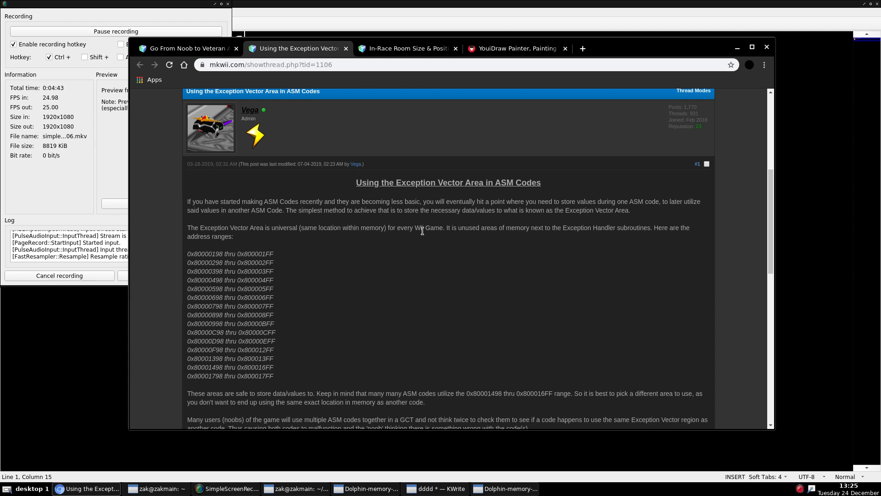
left_click_drag(187, 230, 215, 248)
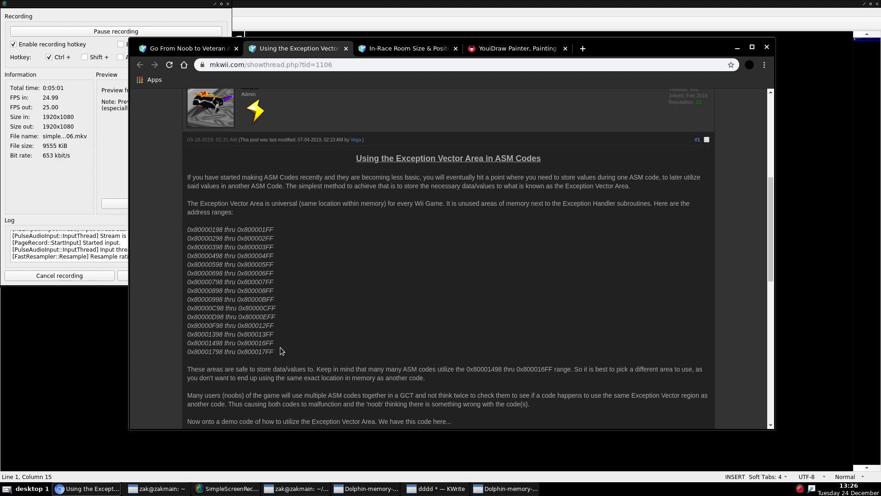
double_click(215, 343)
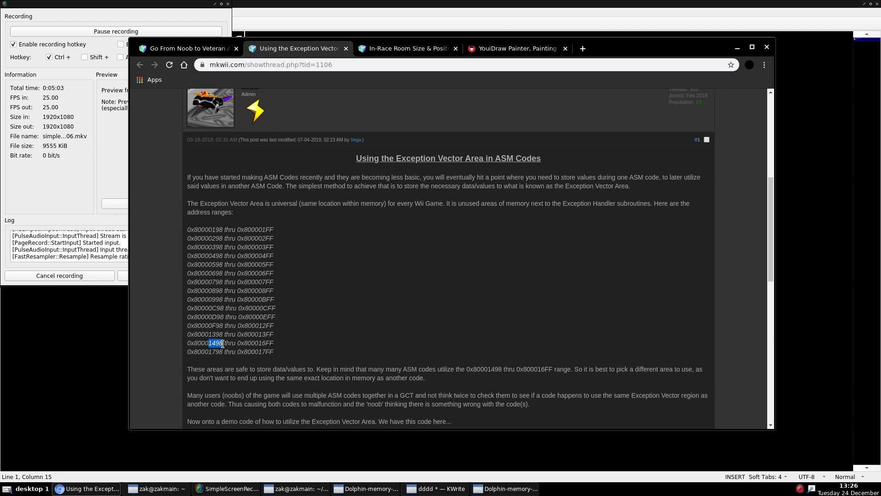
left_click_drag(209, 343, 267, 342)
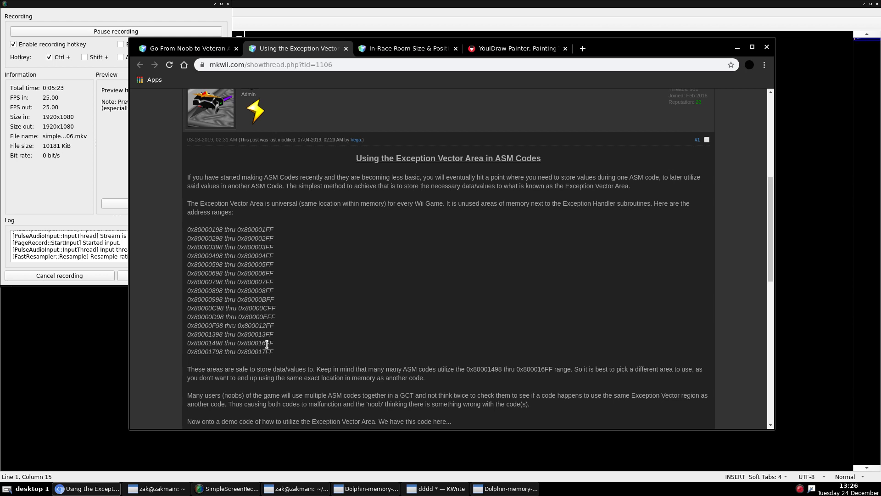
scroll("down", 3)
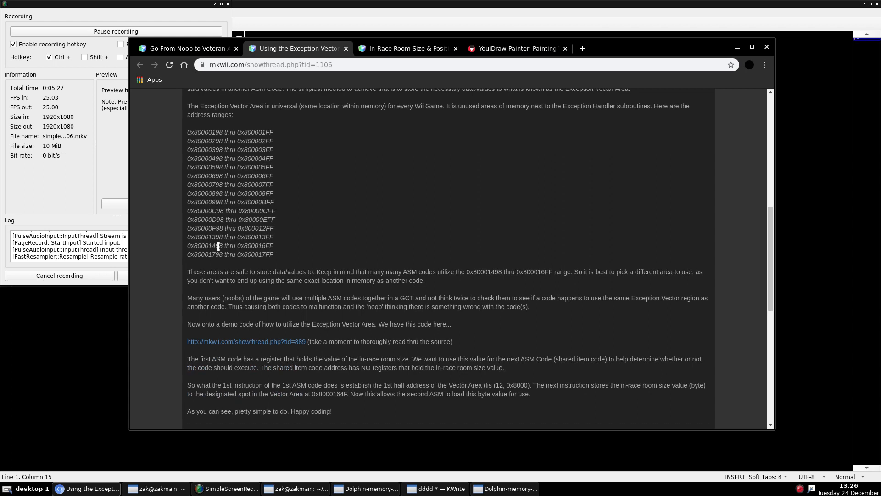
- Select forum text, then copy the In-Race Room Size Storage source code from the linked thread
left_click_drag(199, 237, 245, 246)
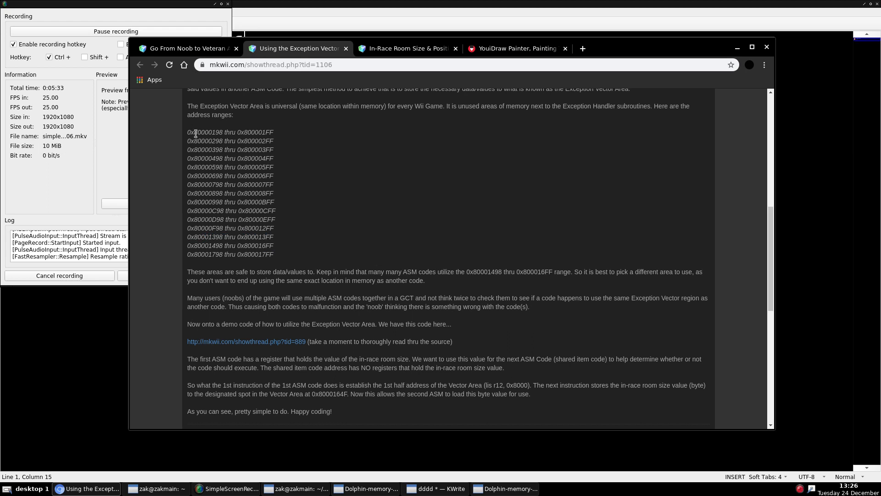
left_click_drag(193, 132, 262, 210)
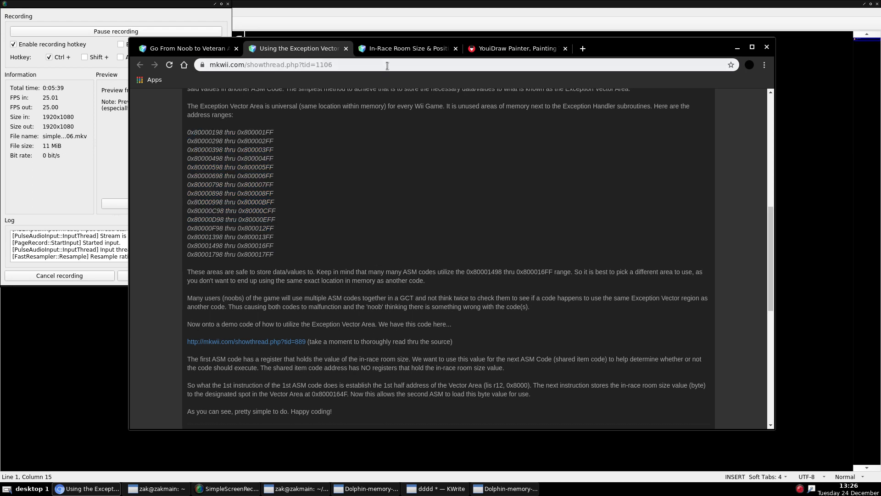
left_click(405, 48)
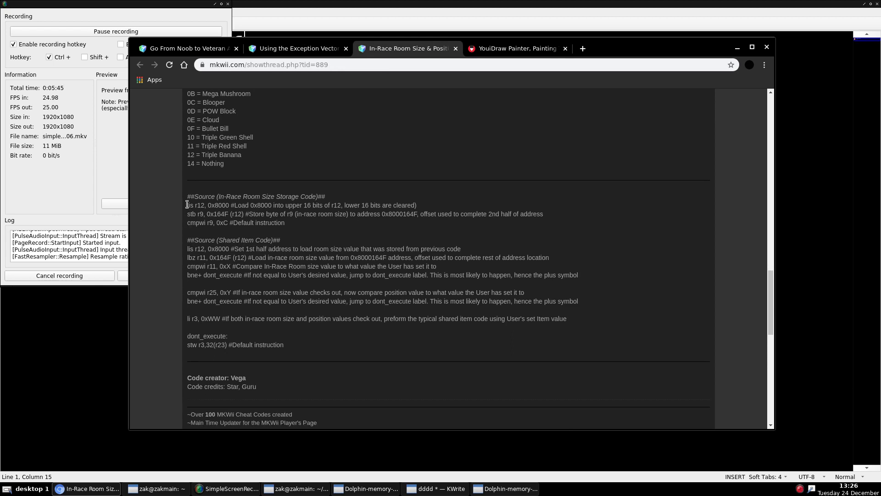
right_click(281, 214)
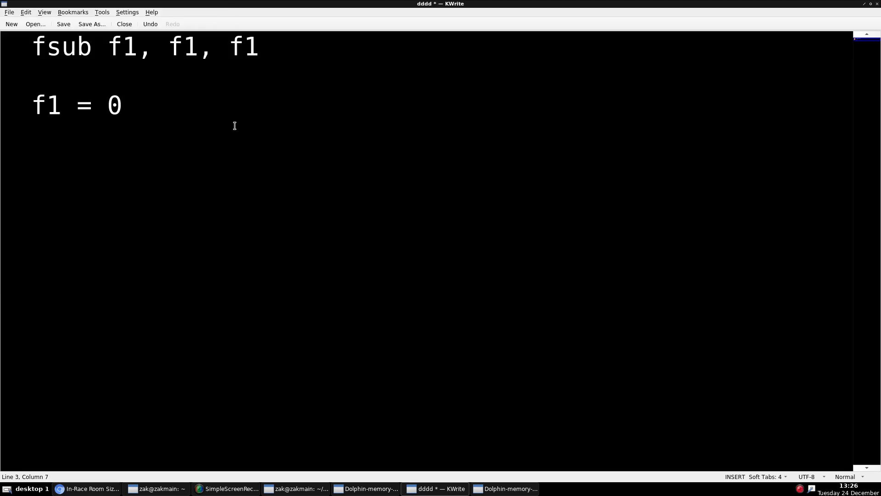
- Paste the storage source code into KWrite and separate its instructions with blank lines
key("ctrl+a")
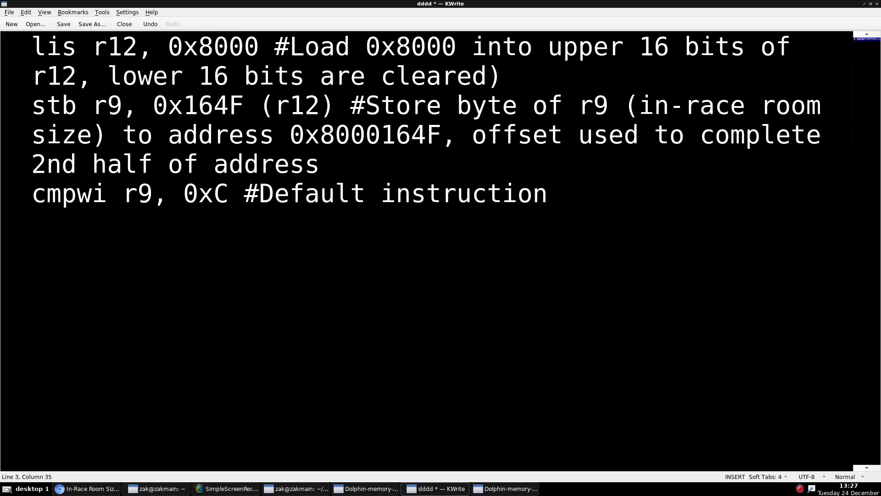
key("Return")
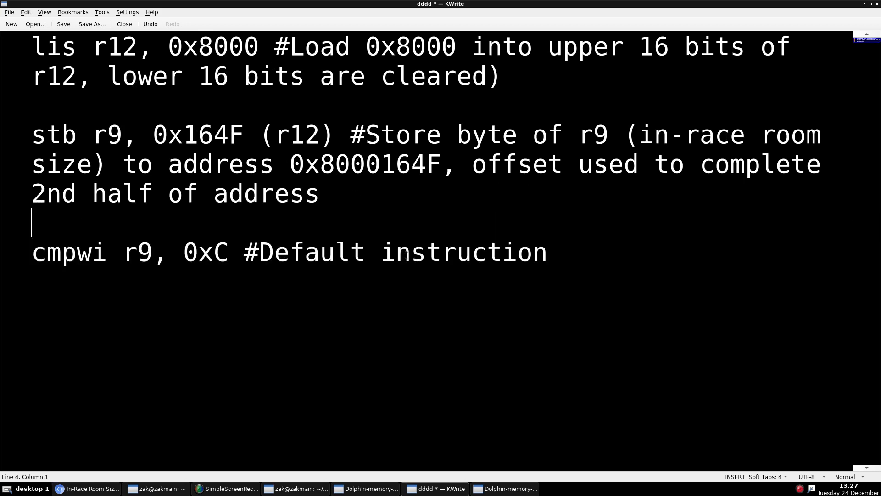
left_click(303, 252)
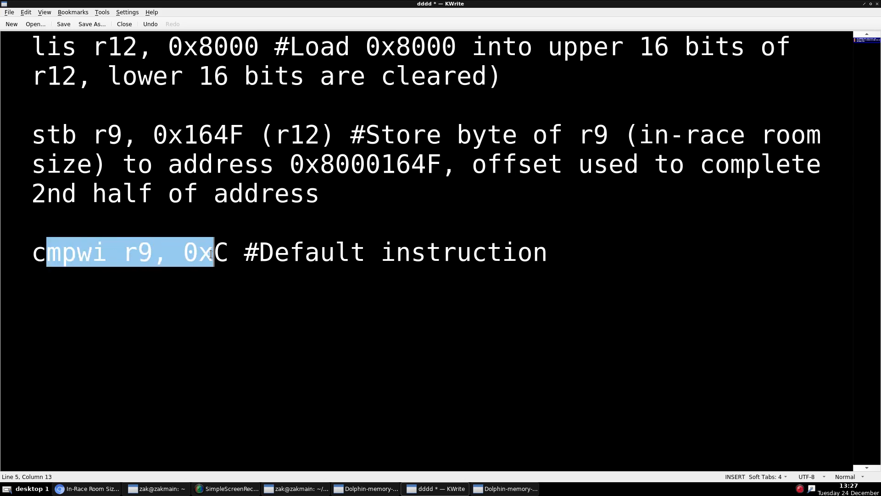
- Highlight the cmpwi, lis r12, 0x8000 and stb r9 instructions while explaining them
left_click(212, 252)
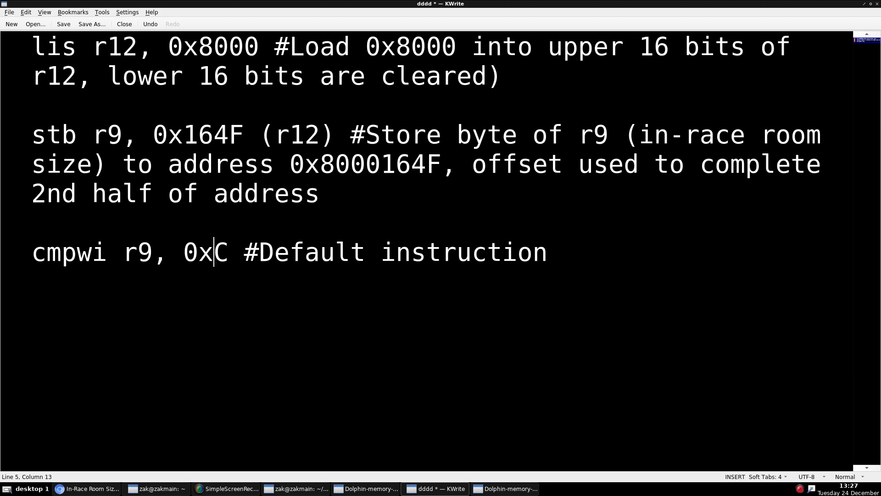
double_click(137, 252)
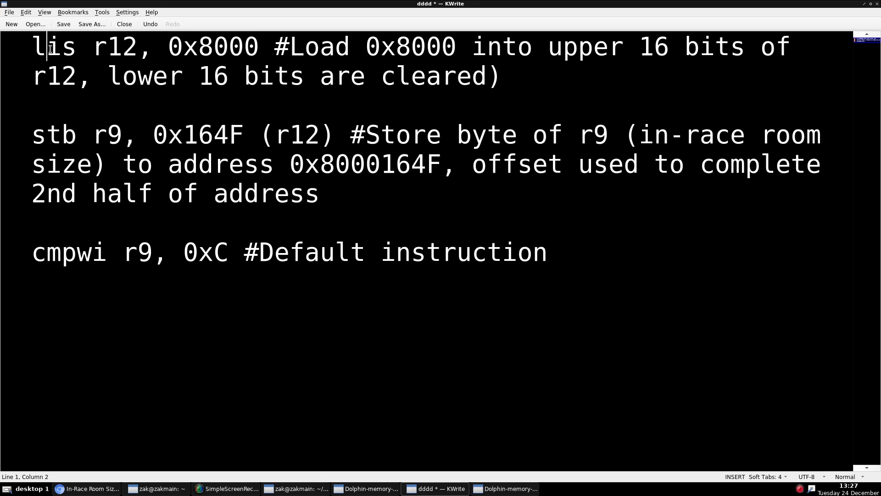
left_click_drag(51, 47, 213, 47)
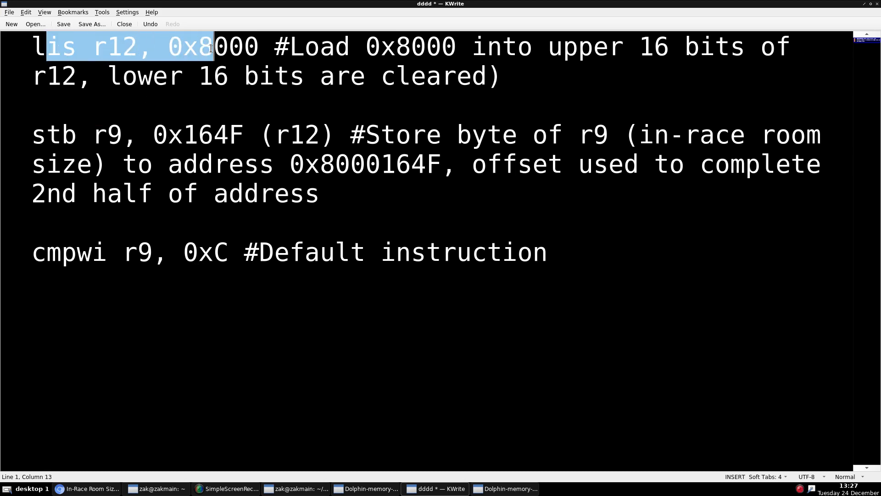
left_click(203, 46)
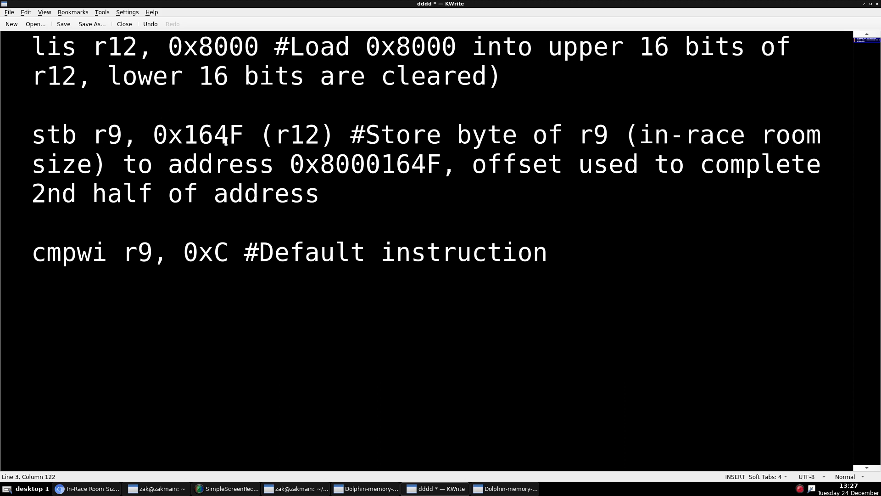
left_click(61, 135)
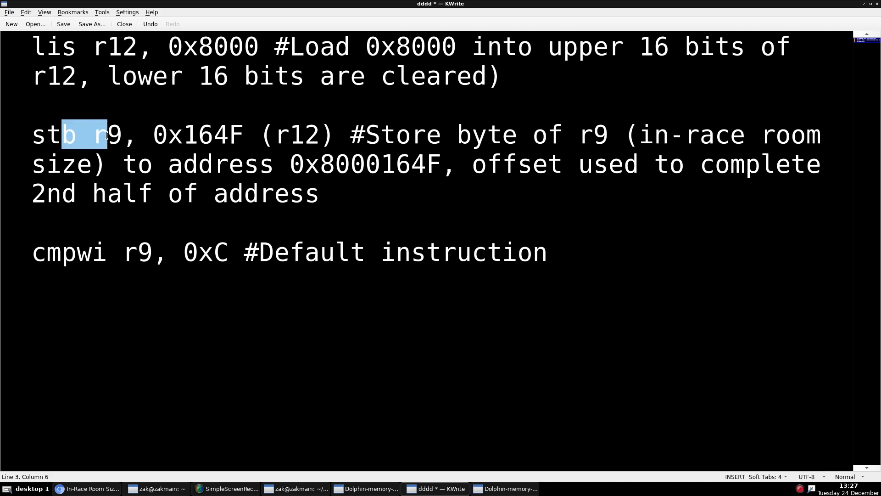
mouse_move(221, 261)
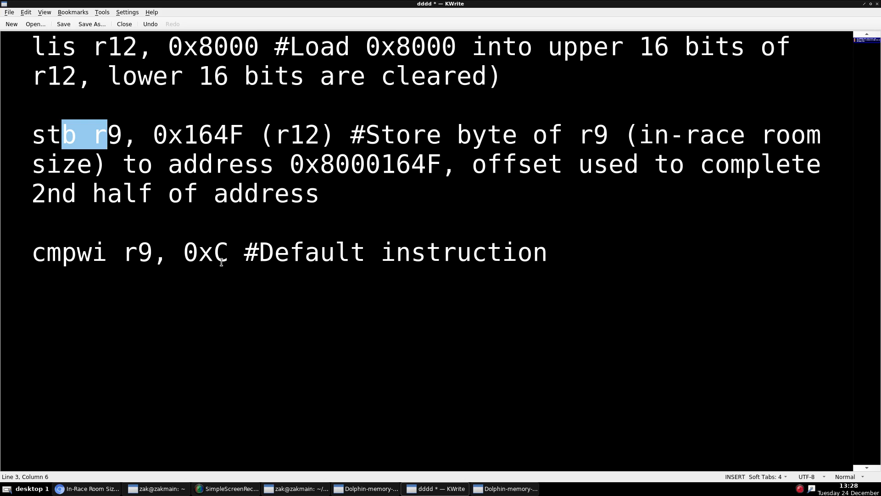
mouse_move(98, 173)
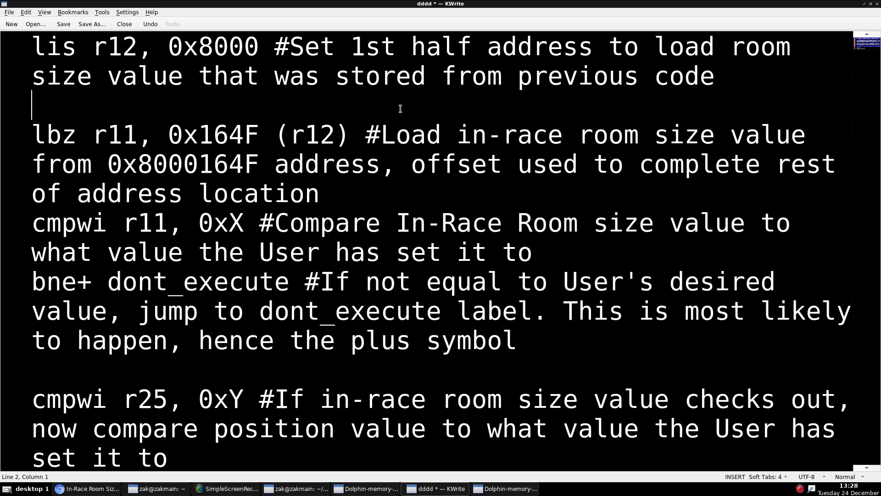
mouse_move(373, 72)
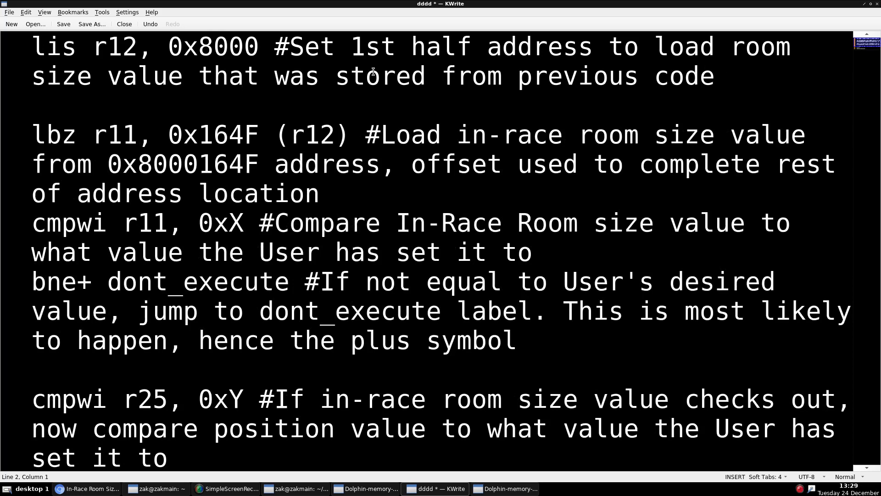
mouse_move(63, 47)
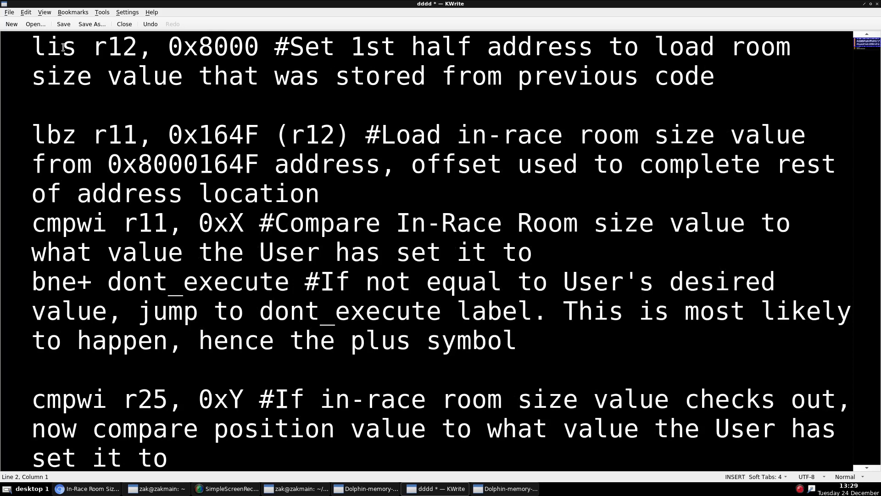
left_click(25, 11)
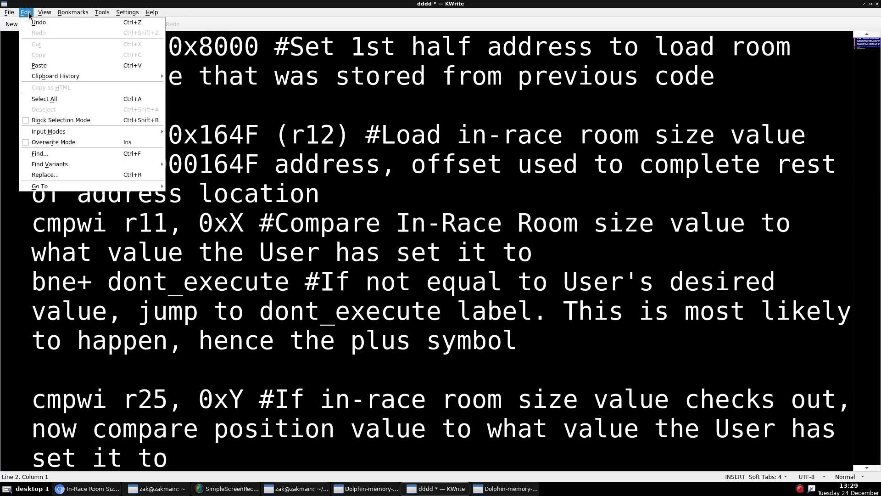
left_click(73, 12)
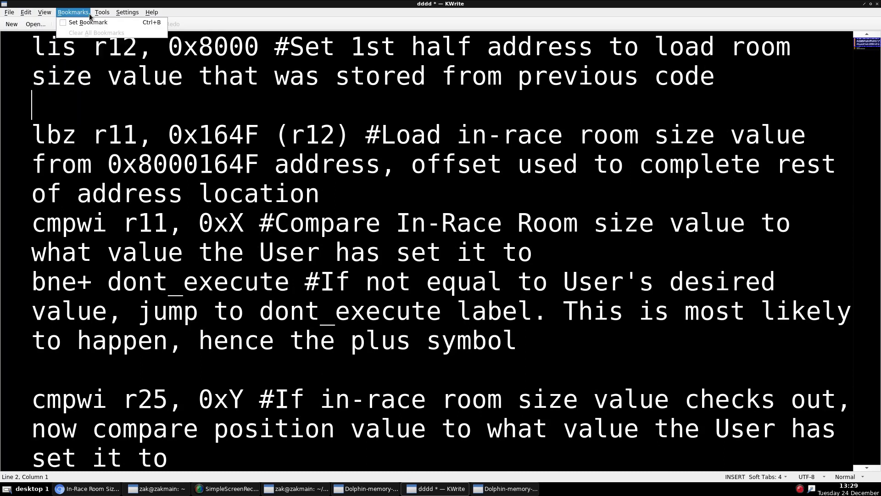
left_click(44, 12)
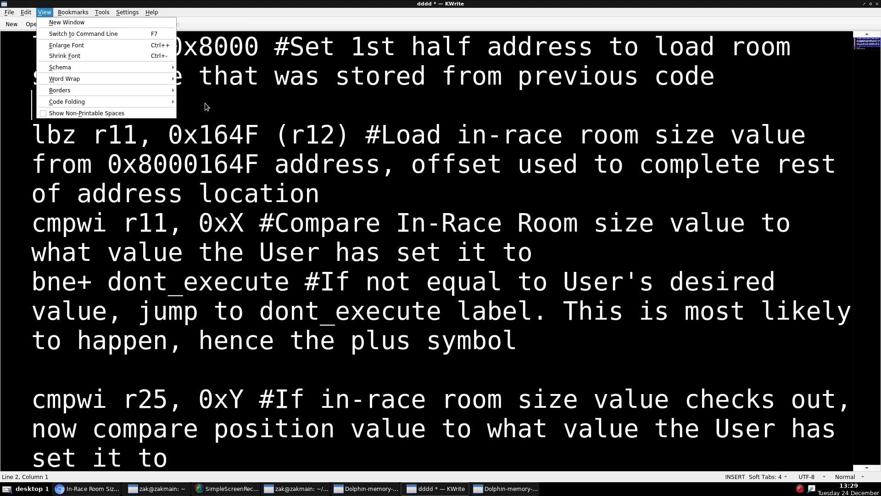
left_click(195, 100)
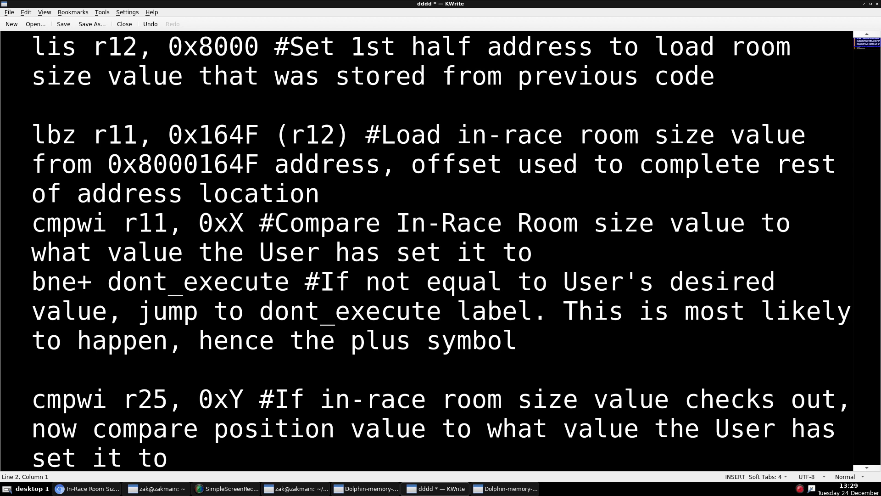
mouse_move(150, 106)
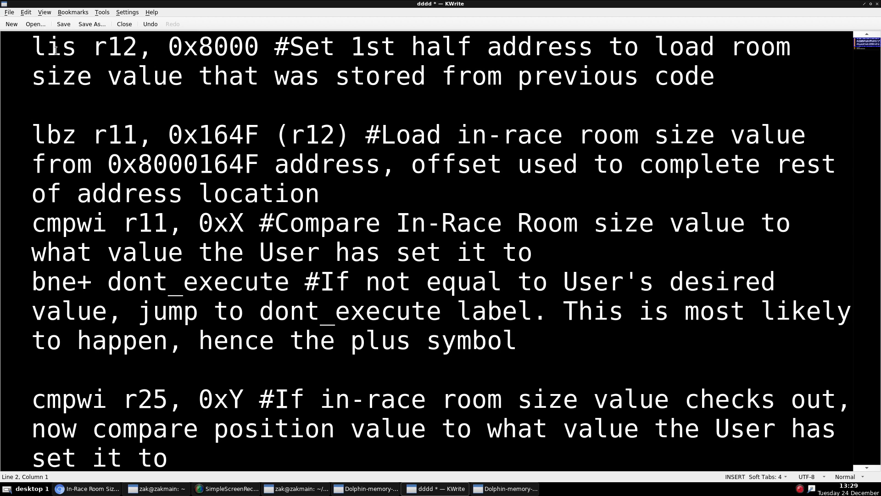
- Highlight the lis r12 address and the lbz offset value to explain them
left_click_drag(32, 47, 156, 47)
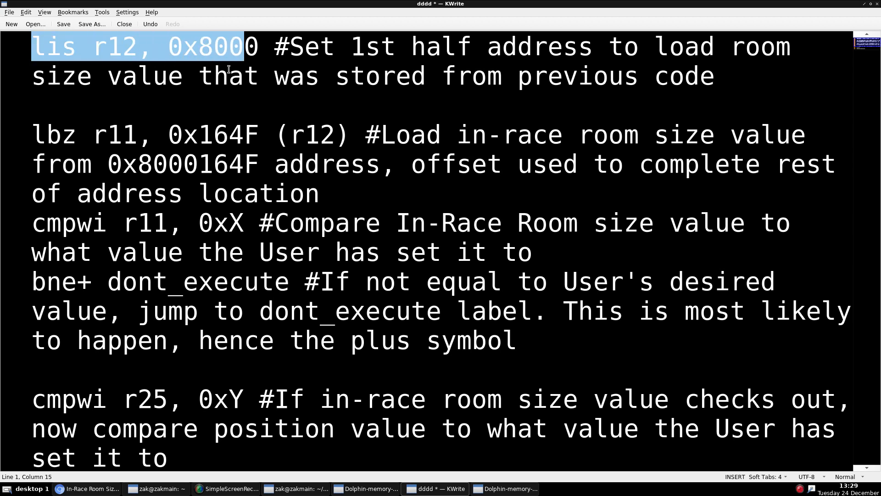
double_click(121, 46)
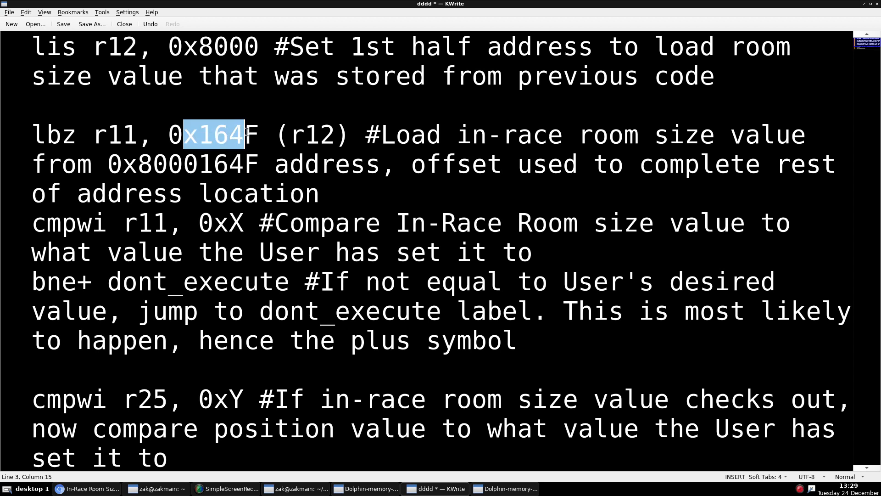
double_click(115, 135)
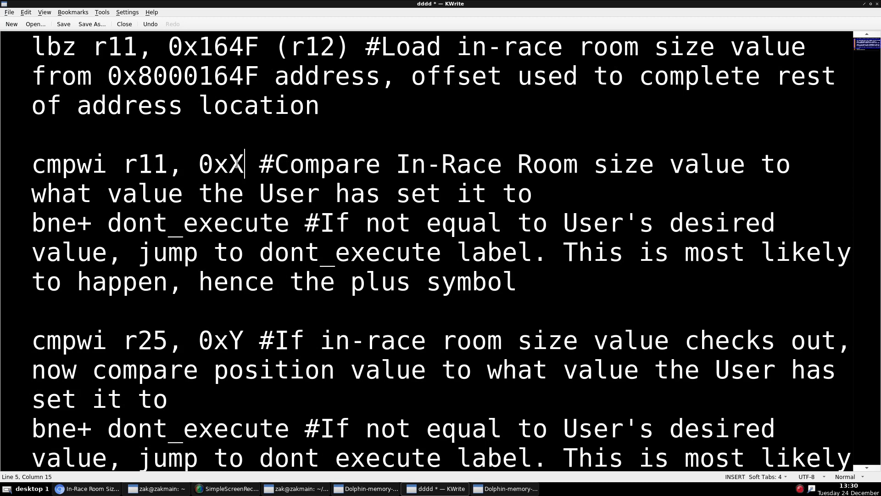
- Replace the 0xX placeholder in cmpwi r11 with 5 and point out the dont_execute branch
double_click(234, 163)
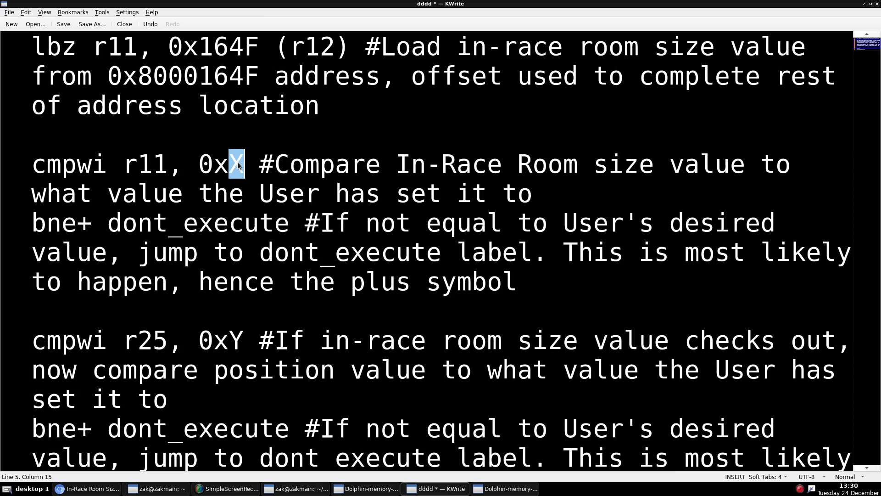
type("7")
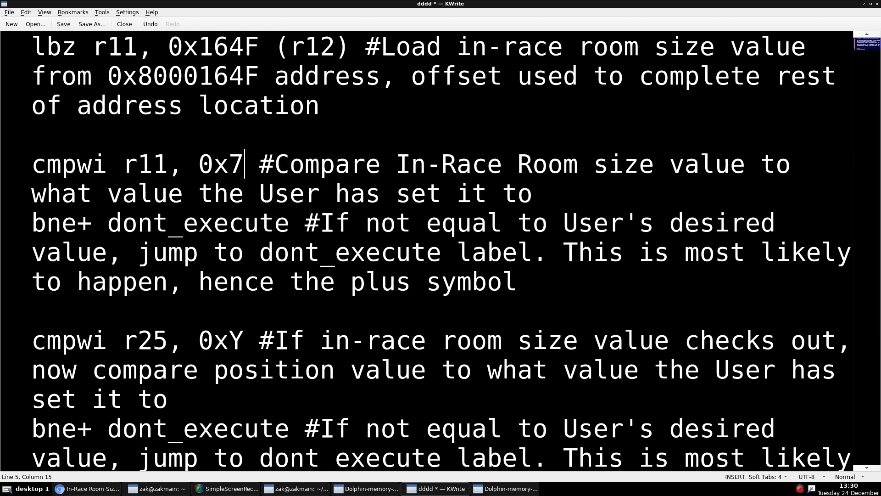
type("5")
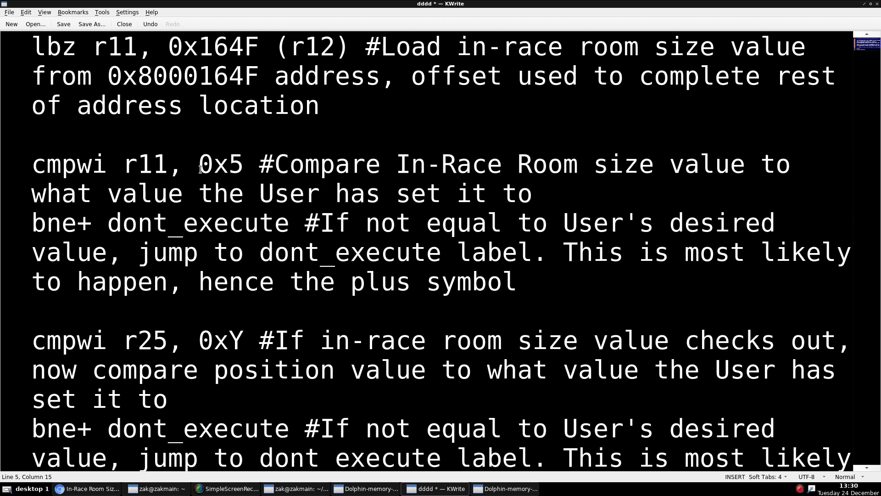
scroll("down", 3)
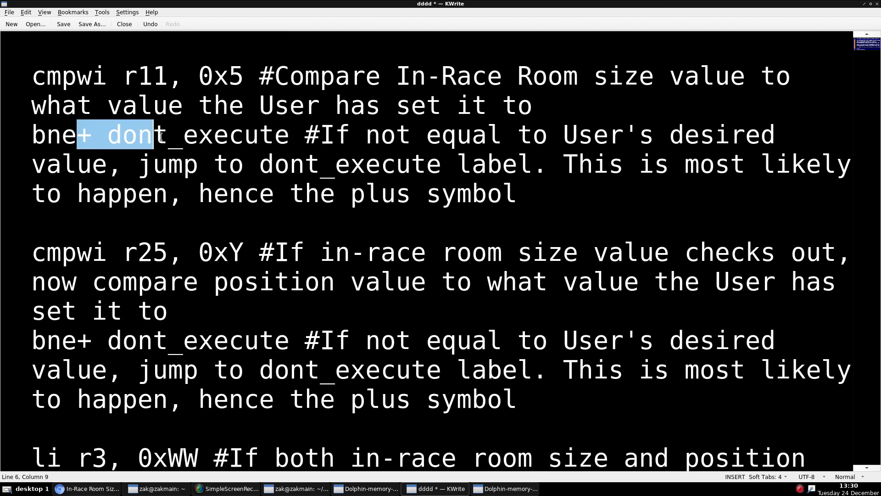
left_click(260, 164)
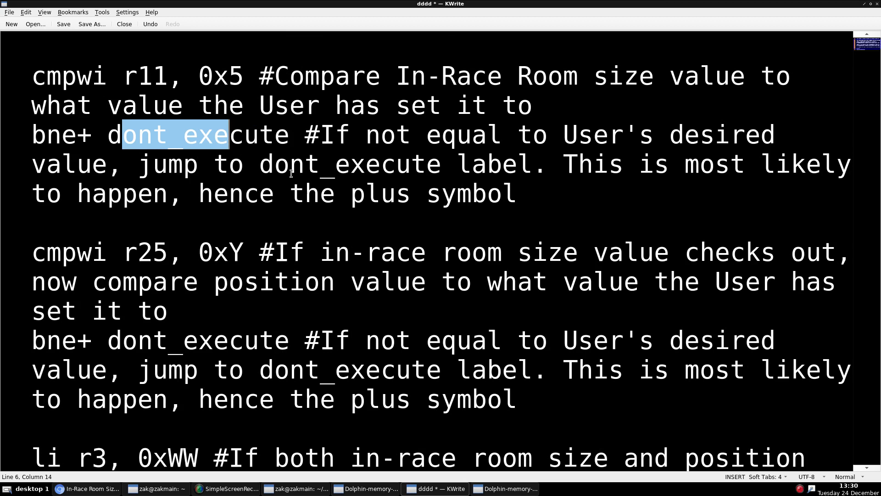
scroll("down", 3)
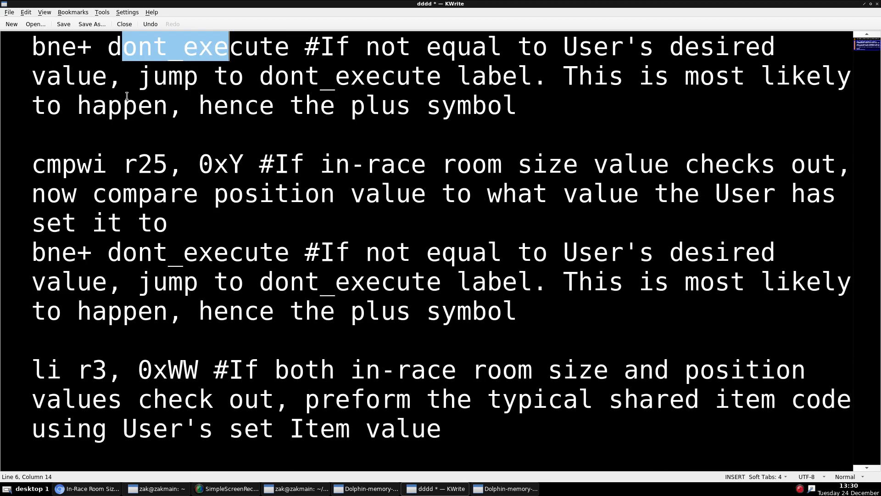
mouse_move(109, 149)
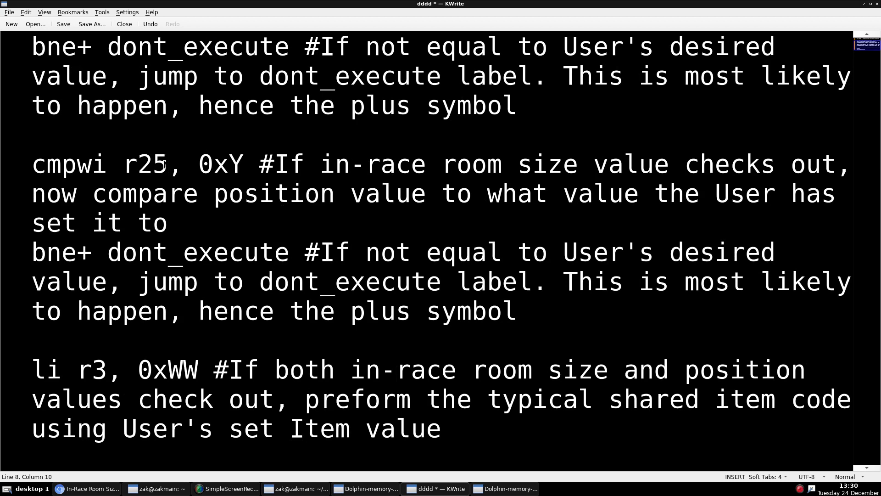
mouse_move(180, 168)
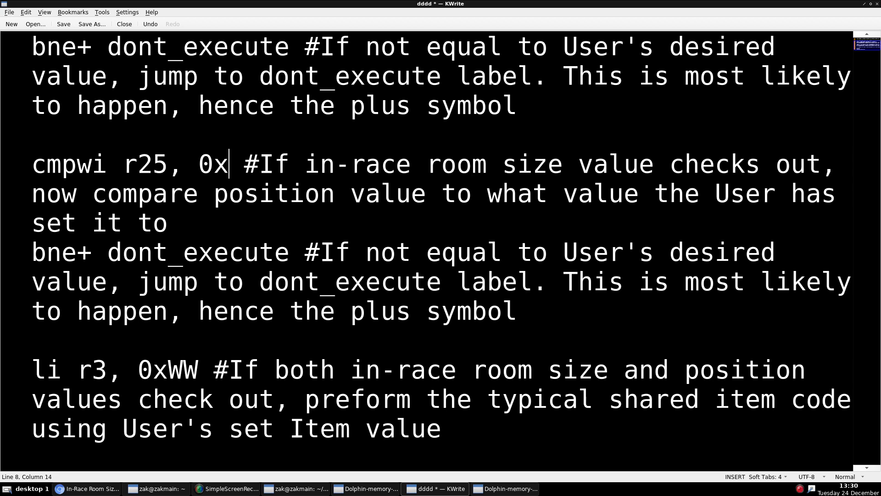
- Fill cmpwi r25's 0xY placeholder with 2 and scroll down to the li r3 lines
type("2")
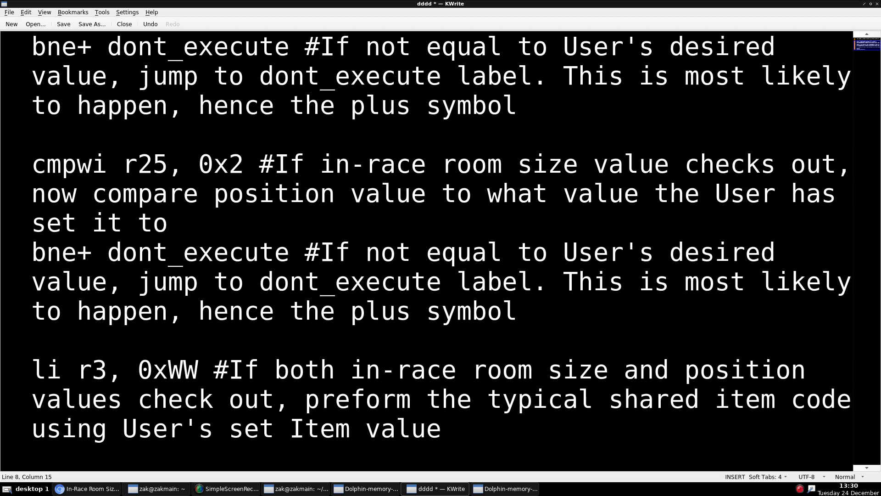
scroll("down", 3)
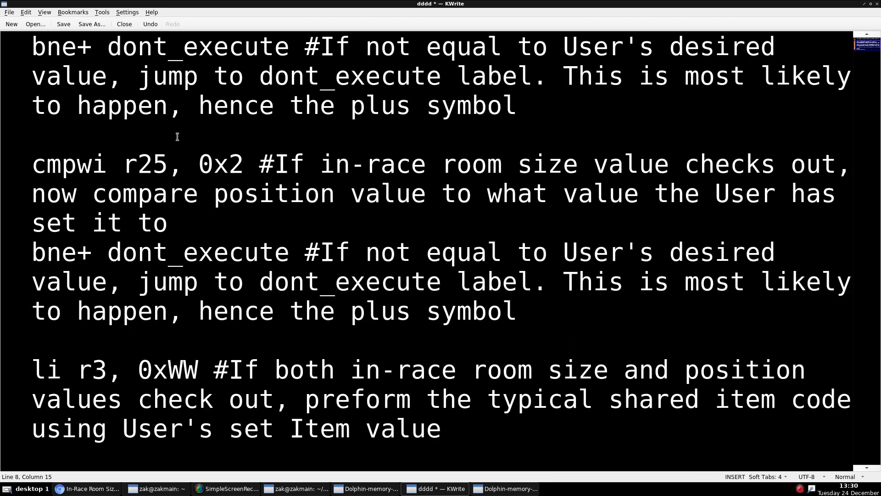
scroll("down", 3)
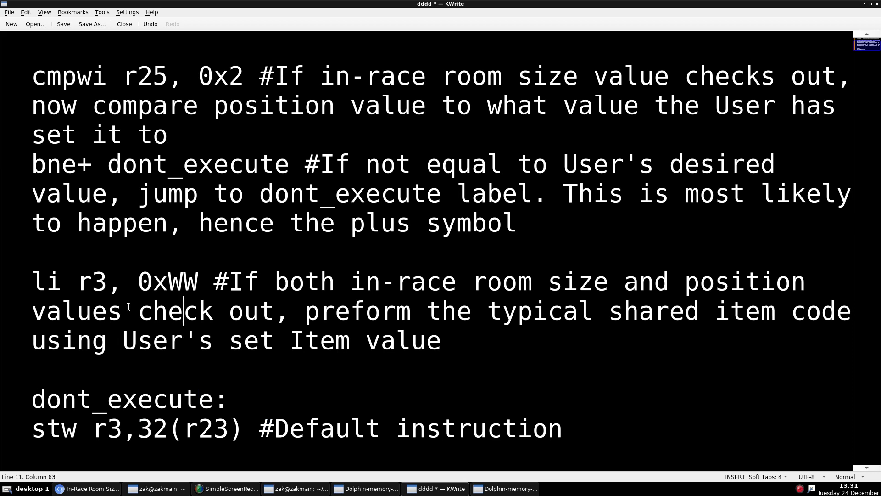
double_click(99, 281)
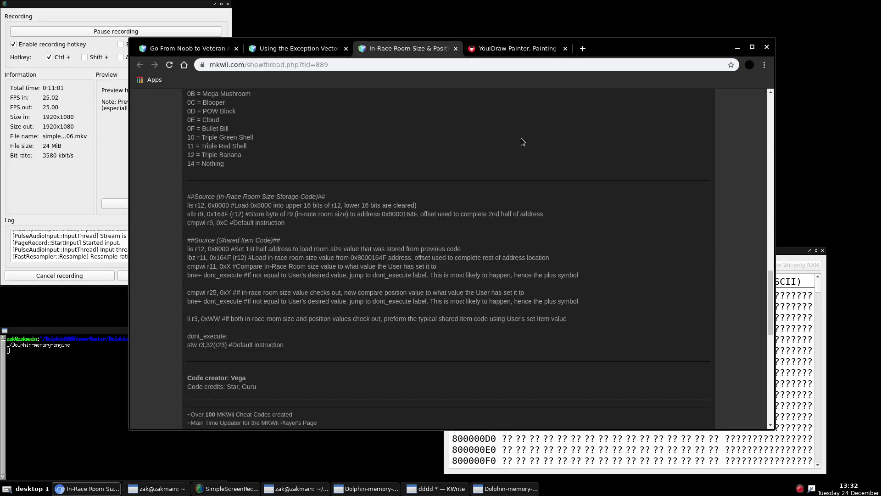
- Revisit the MEM/ASM diagram and Exception Vector thread, then show the tutorial thread index
left_click(515, 48)
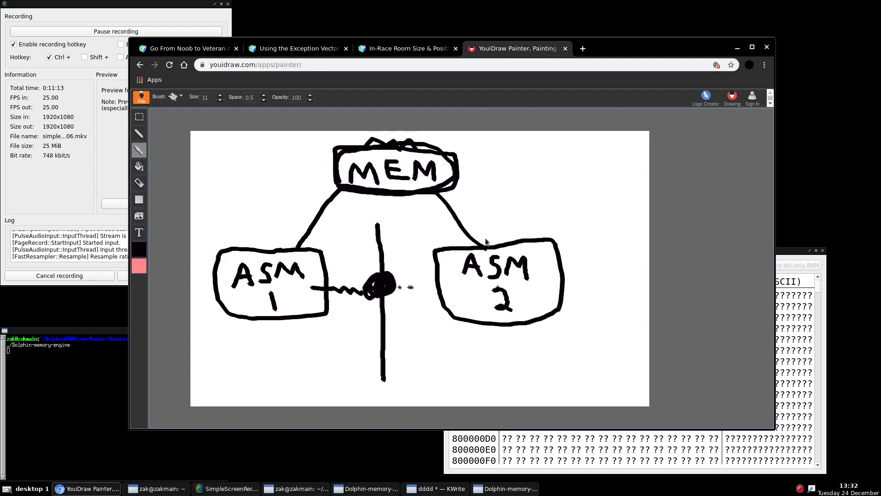
left_click(298, 48)
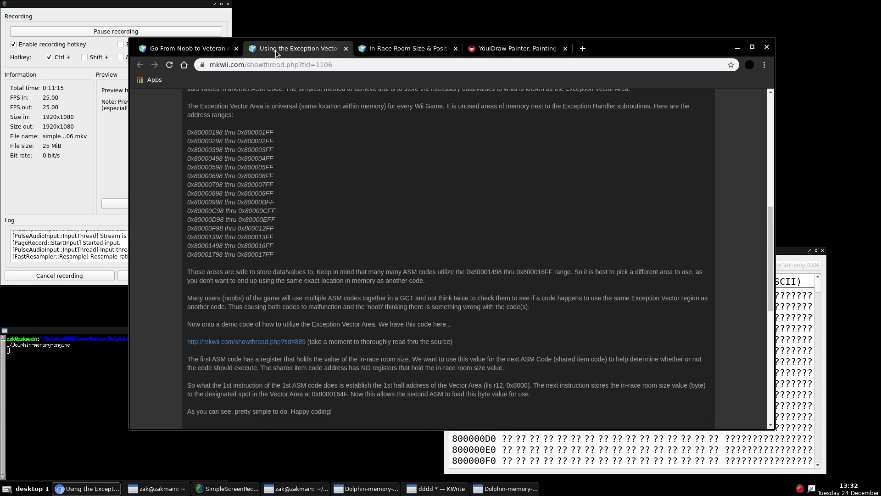
scroll("down", 3)
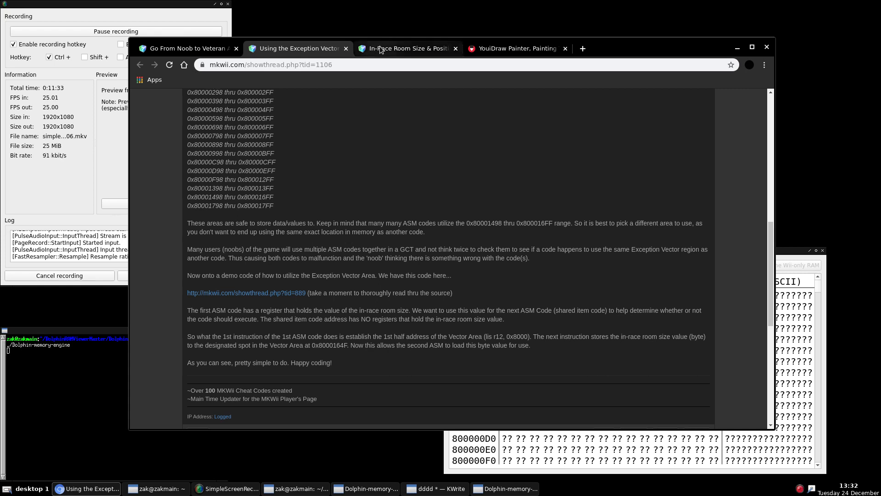
left_click(405, 48)
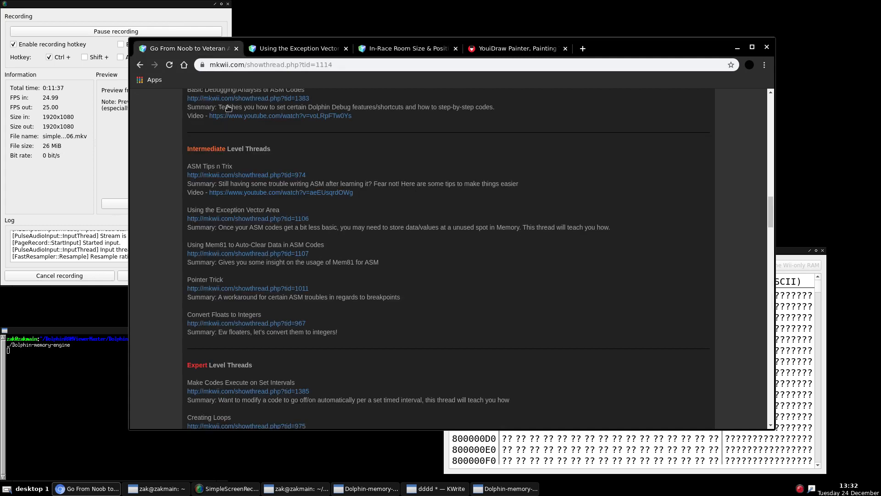
mouse_move(364, 250)
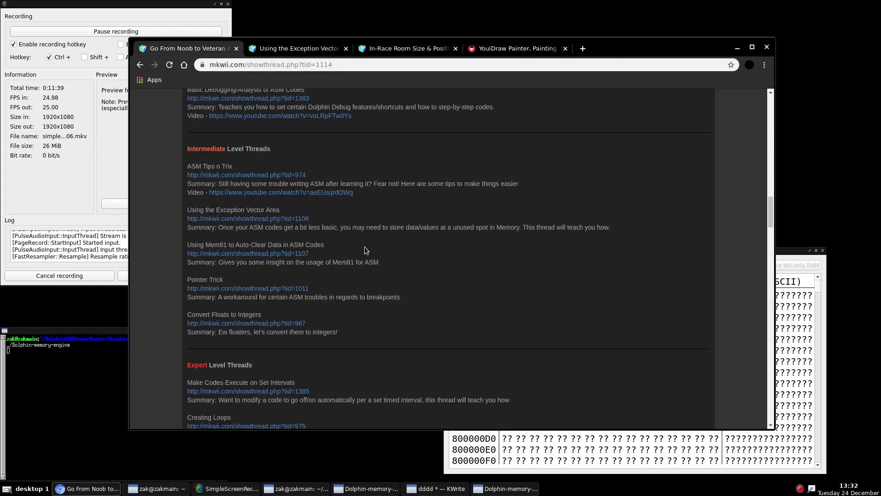